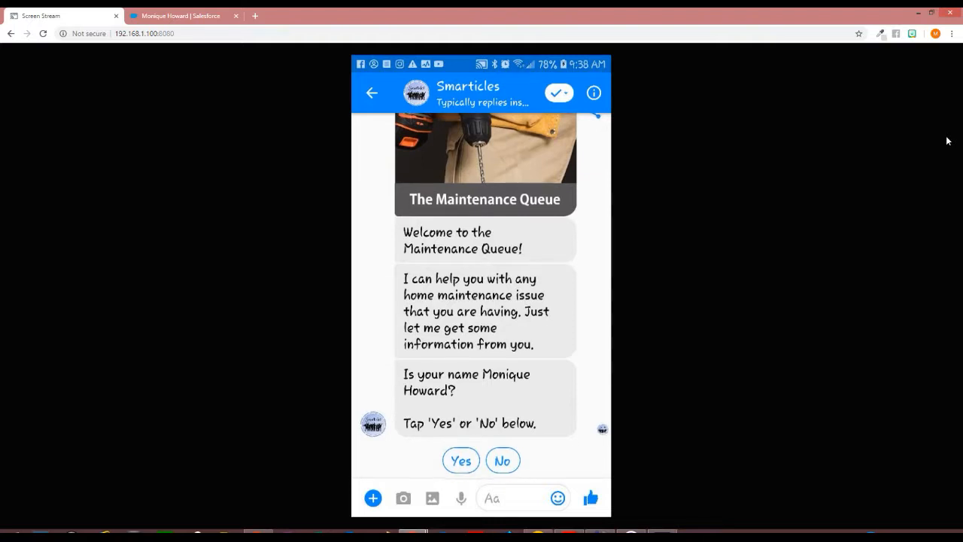
# Answer 'Yes' to the Maintenance Queue bot's name question to confirm identity
pyautogui.click(461, 460)
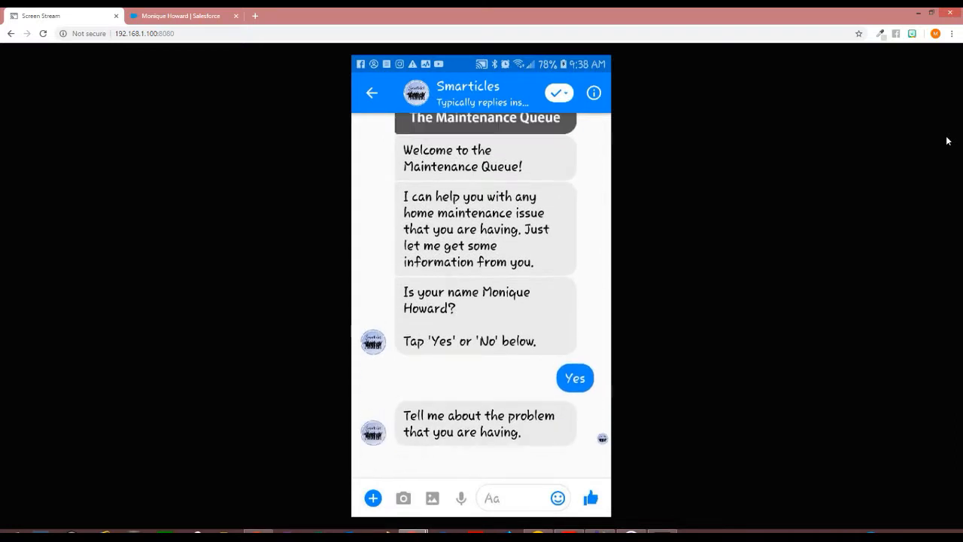
pyautogui.scroll(-3)
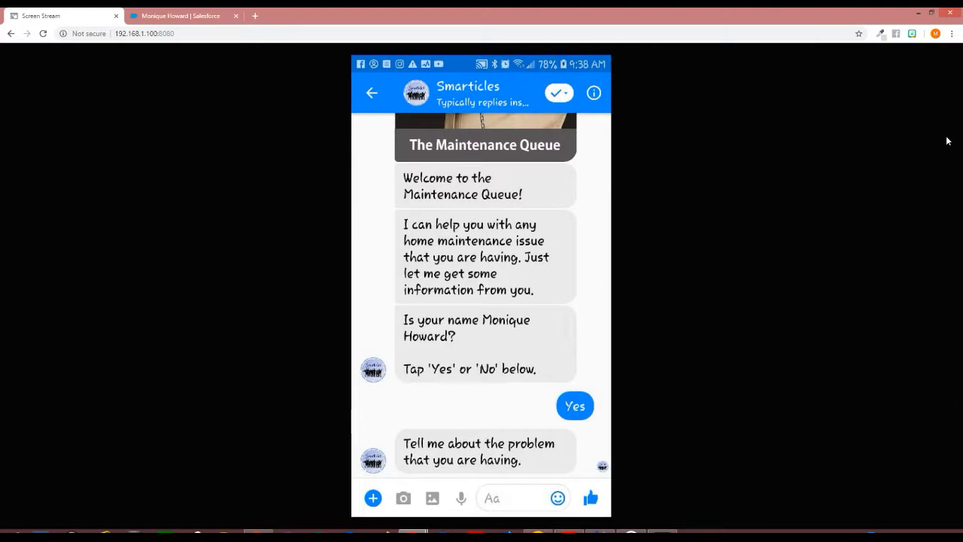
pyautogui.scroll(-3)
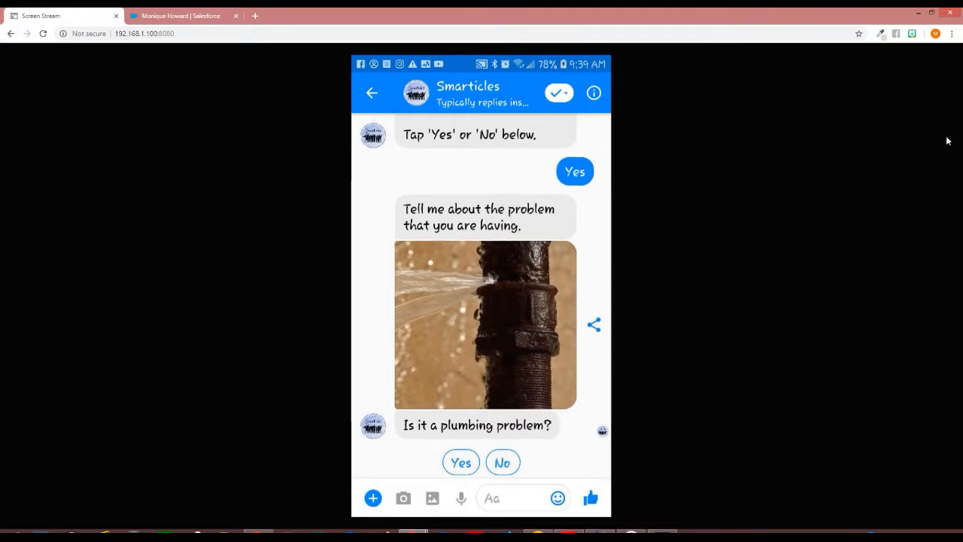
# Answer 'Yes' to the plumbing question and choose 'Bathroom' as the location
pyautogui.click(460, 462)
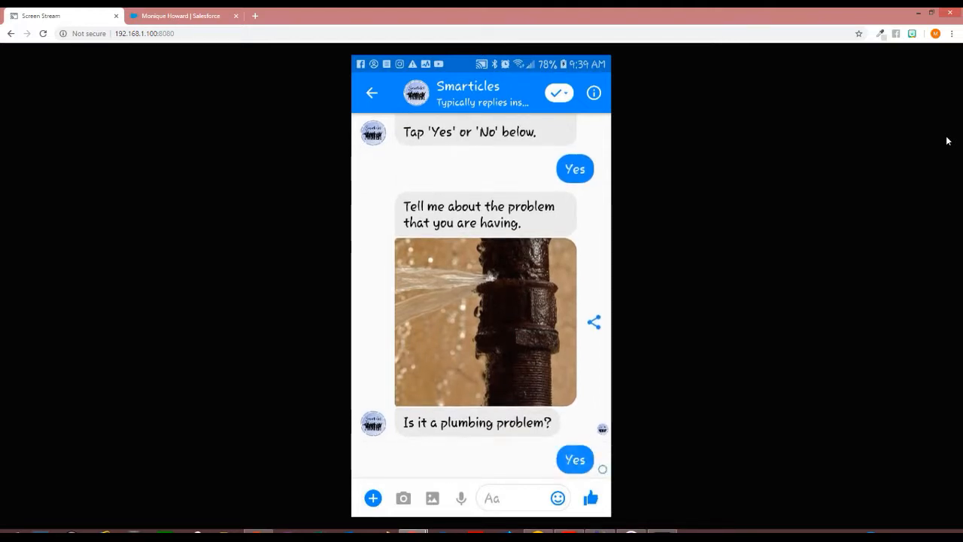
pyautogui.click(574, 459)
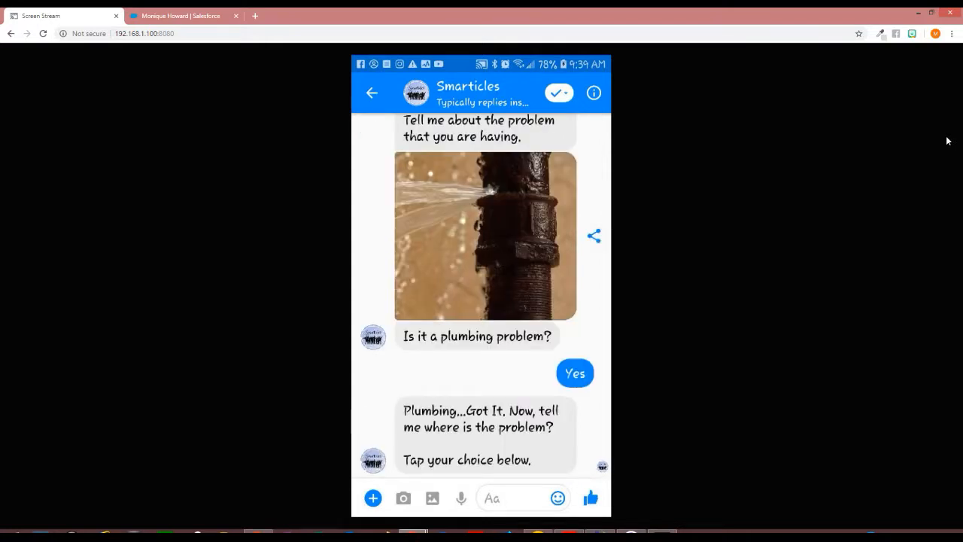
pyautogui.scroll(-3)
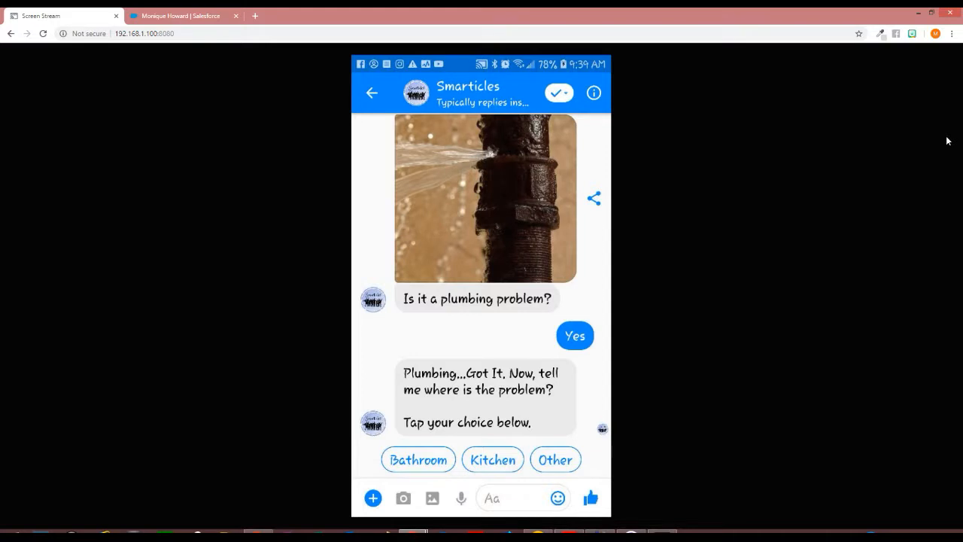
pyautogui.scroll(-3)
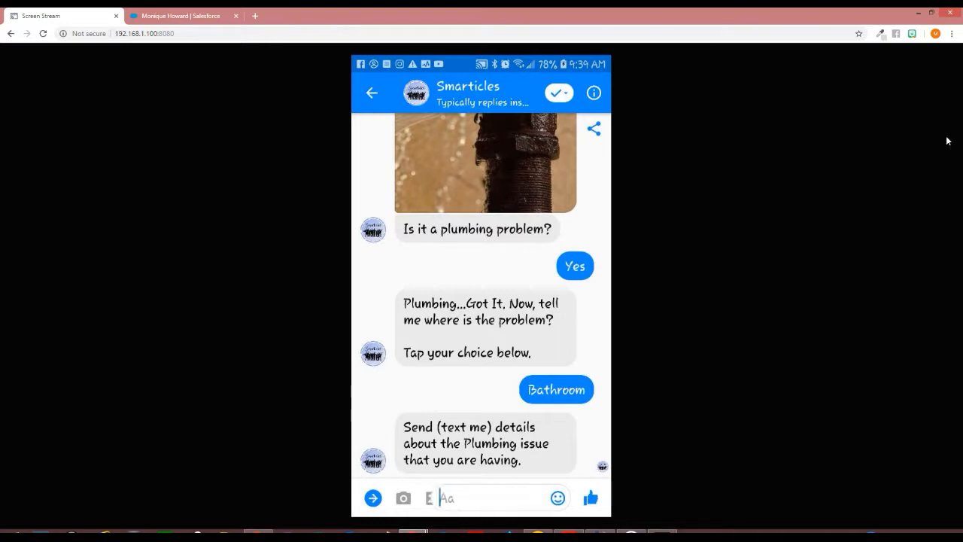
# Send the bot the issue details 'There is a leak under the basin'
pyautogui.click(489, 496)
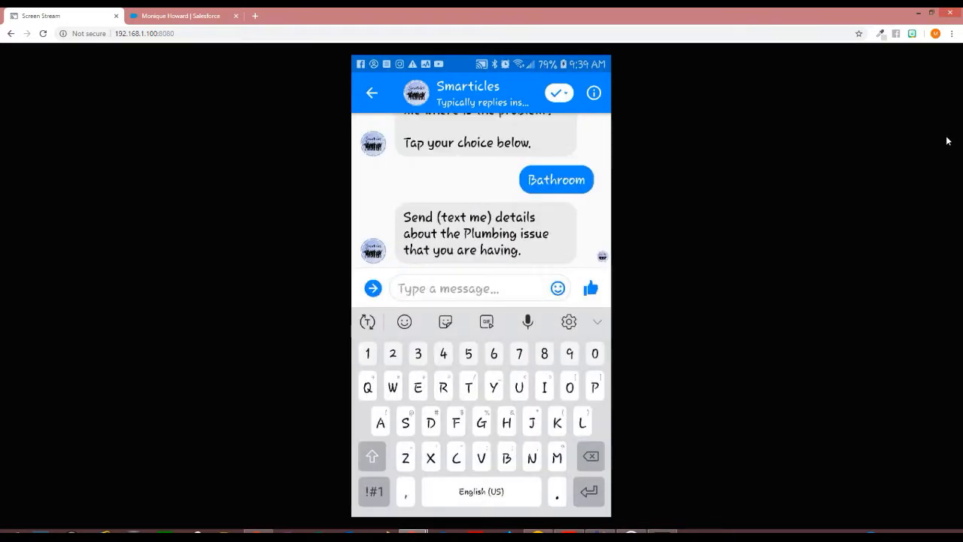
pyautogui.write('There is a')
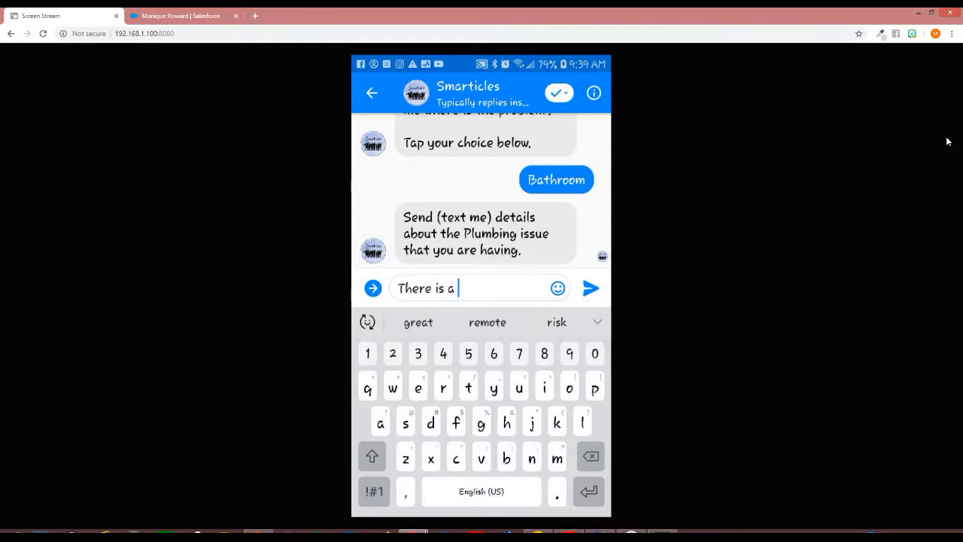
pyautogui.write('lea')
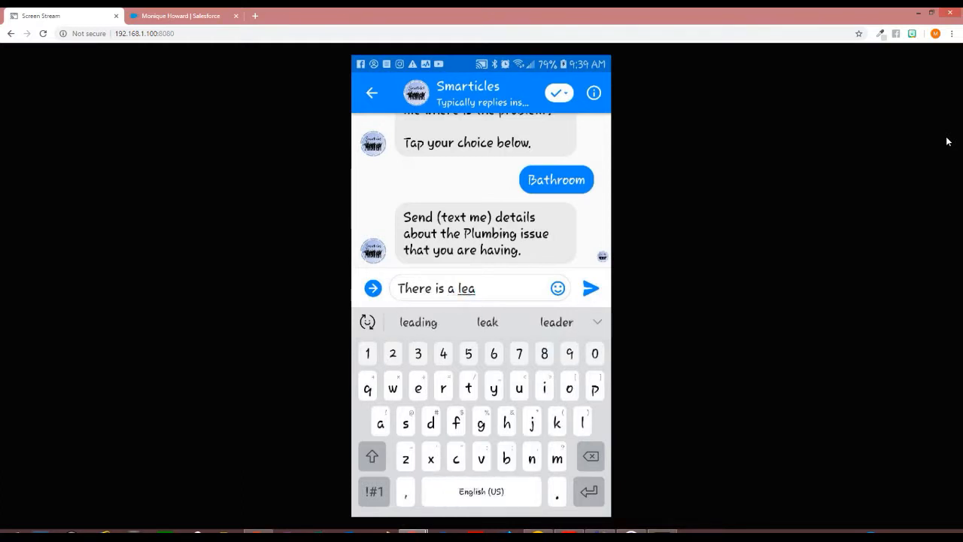
pyautogui.write('k under the')
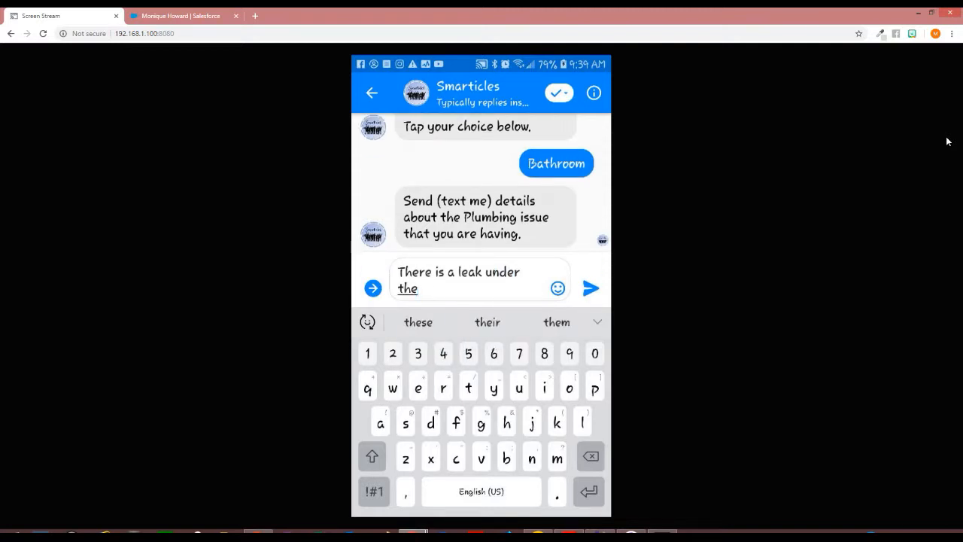
pyautogui.write('b')
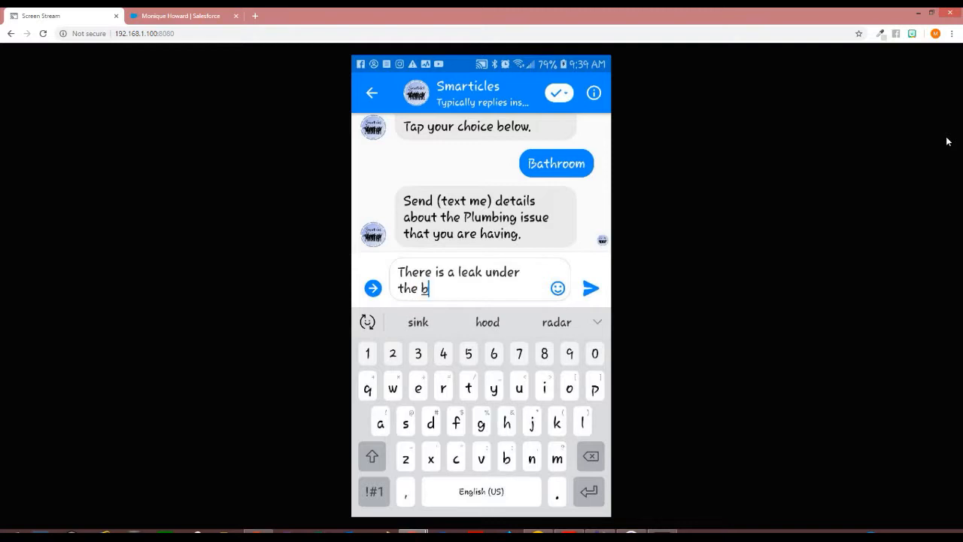
pyautogui.write('a')
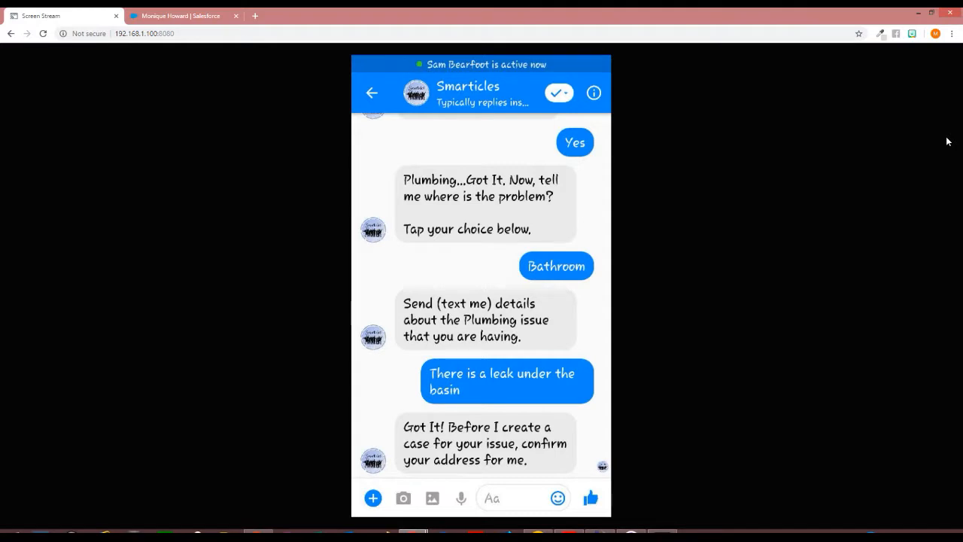
pyautogui.scroll(-3)
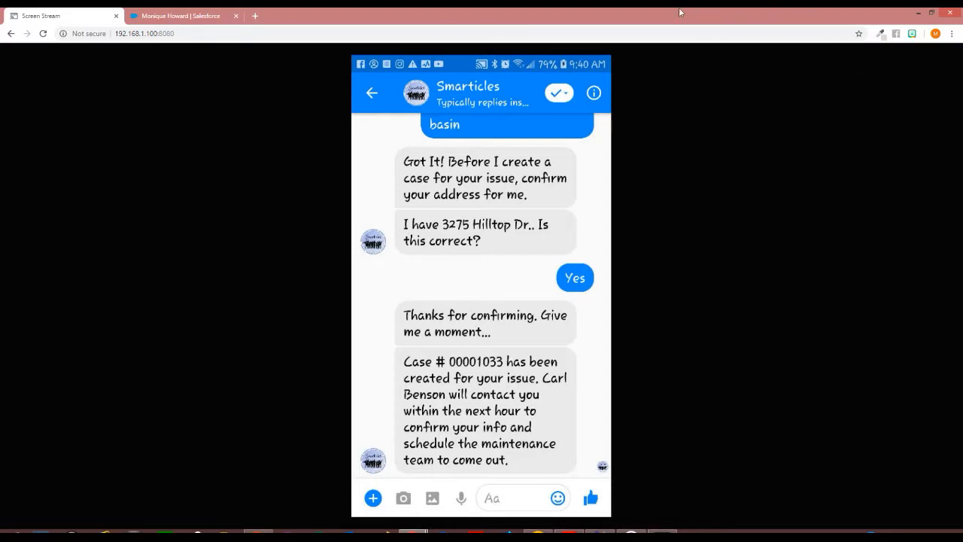
pyautogui.click(181, 15)
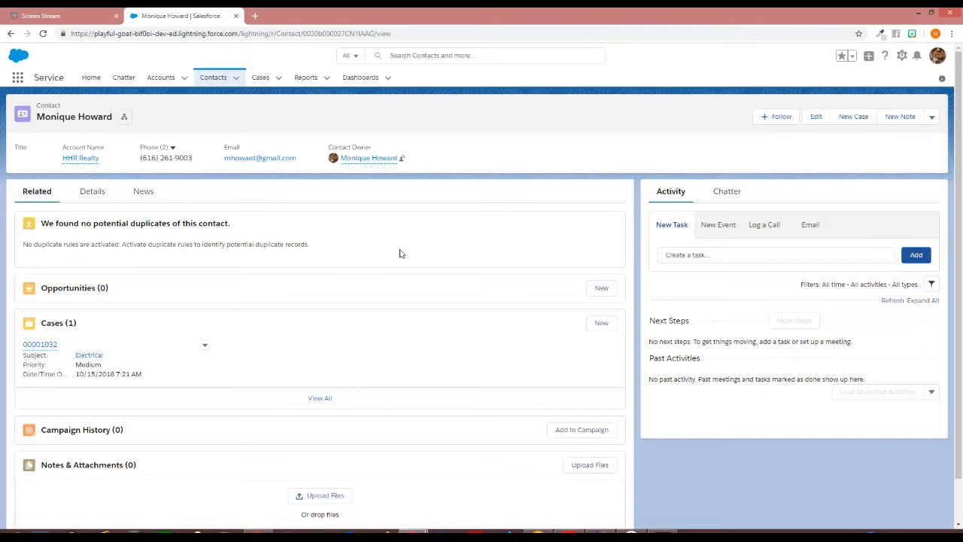
pyautogui.moveTo(564, 237)
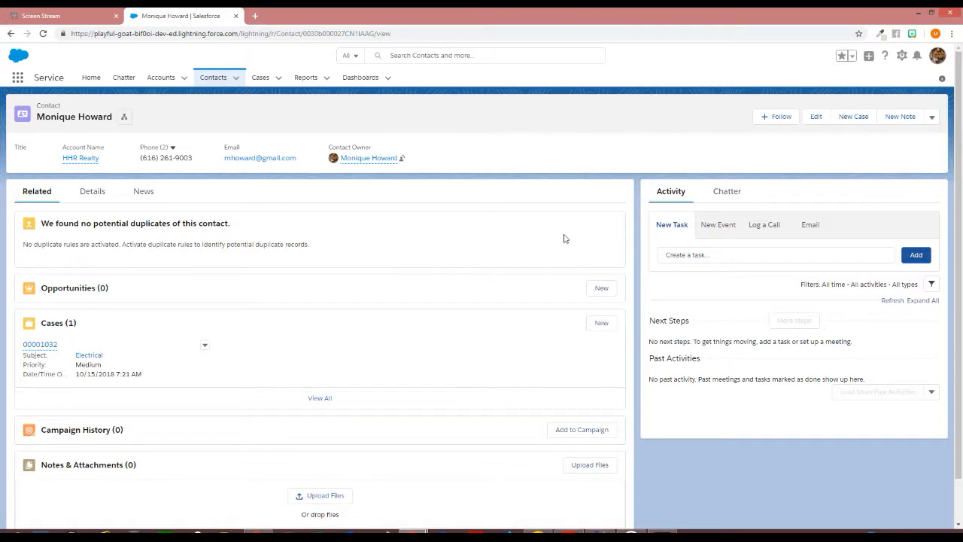
pyautogui.moveTo(113, 390)
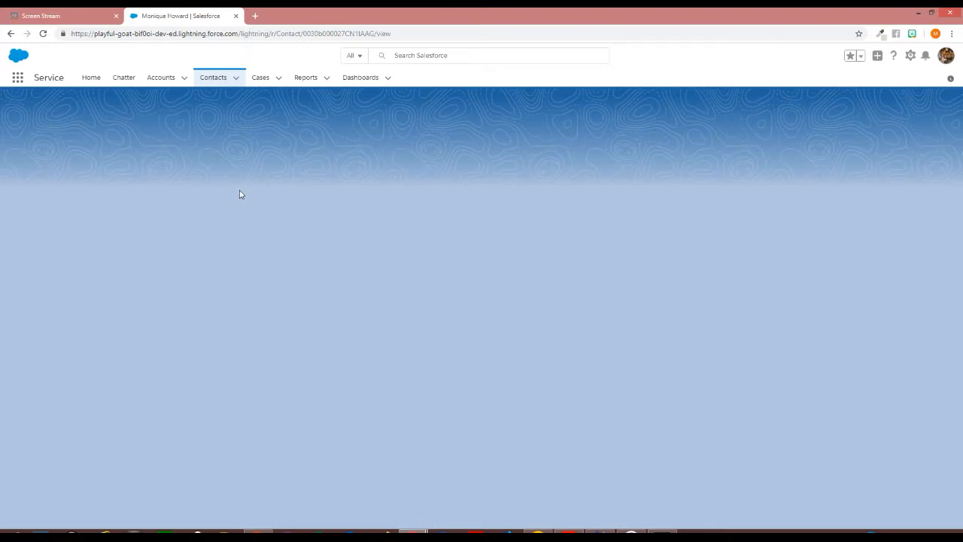
pyautogui.moveTo(237, 271)
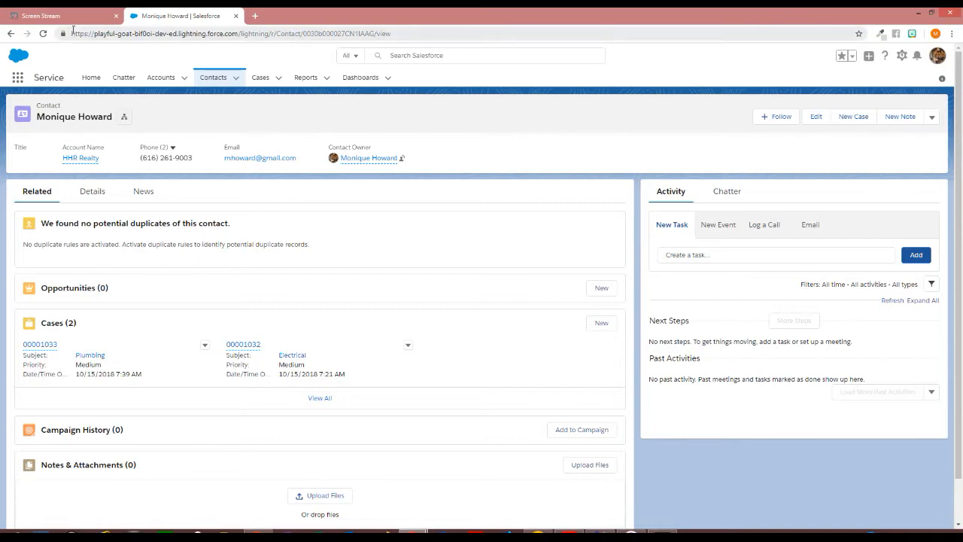
# Revisit the Messenger conversation and return to the Salesforce contact showing case 00001033
pyautogui.click(60, 15)
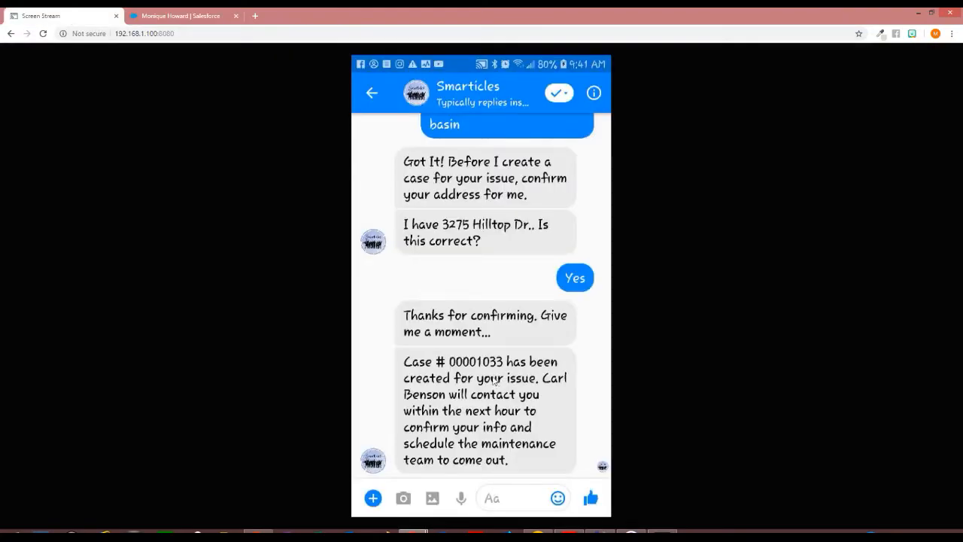
pyautogui.click(181, 15)
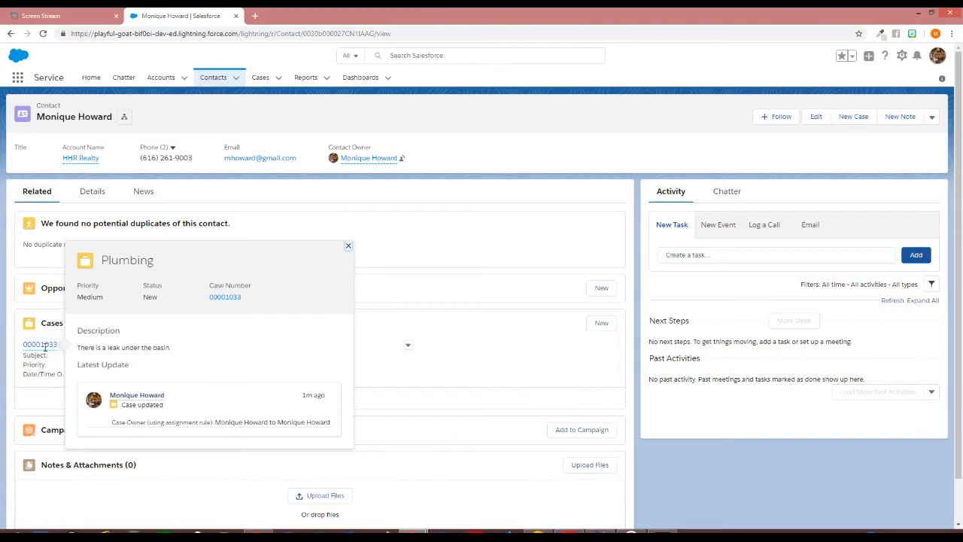
# Open case 00001033 from the contact's Cases related list
pyautogui.click(40, 343)
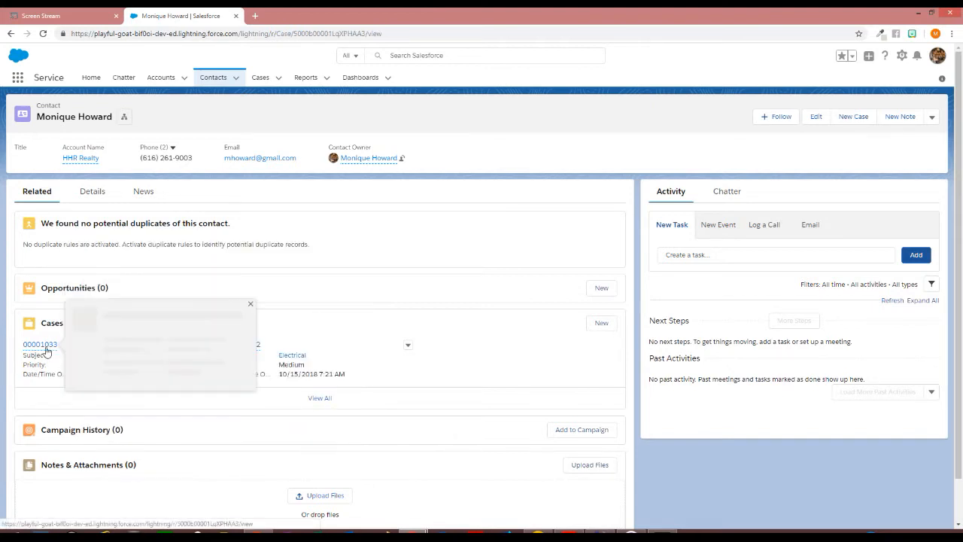
pyautogui.click(39, 343)
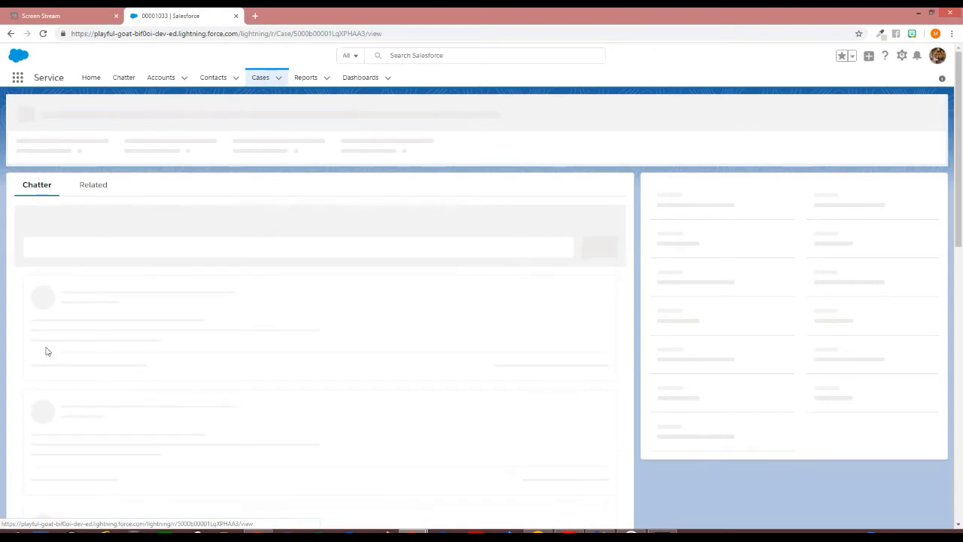
pyautogui.moveTo(484, 343)
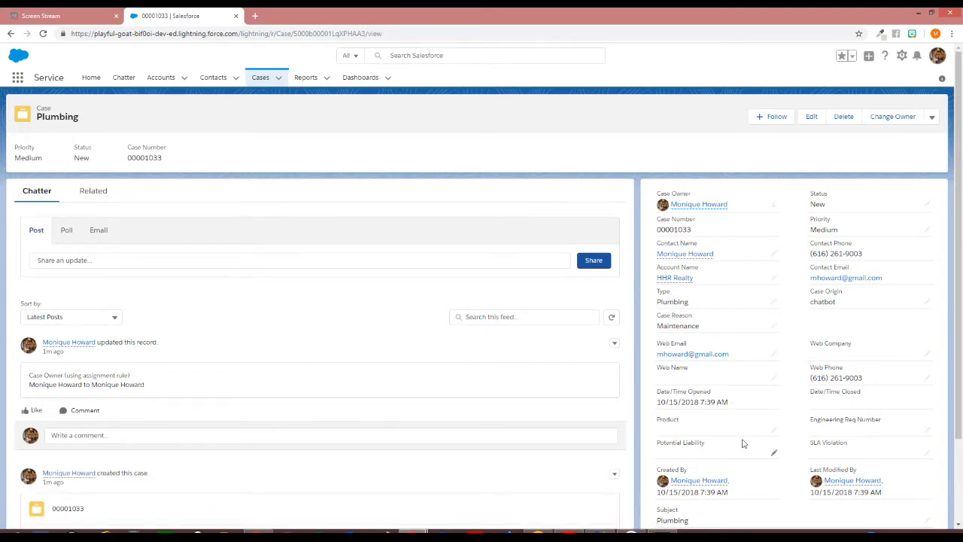
pyautogui.moveTo(770, 430)
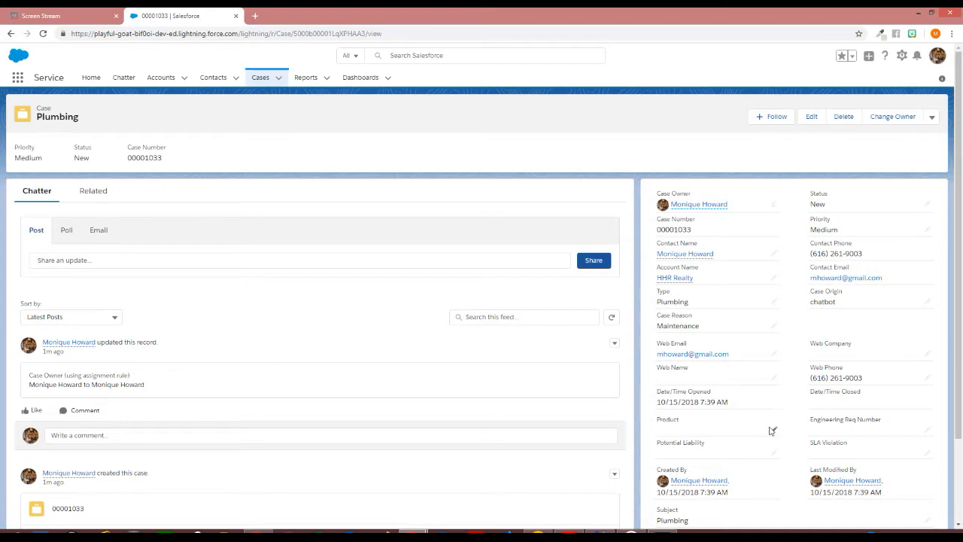